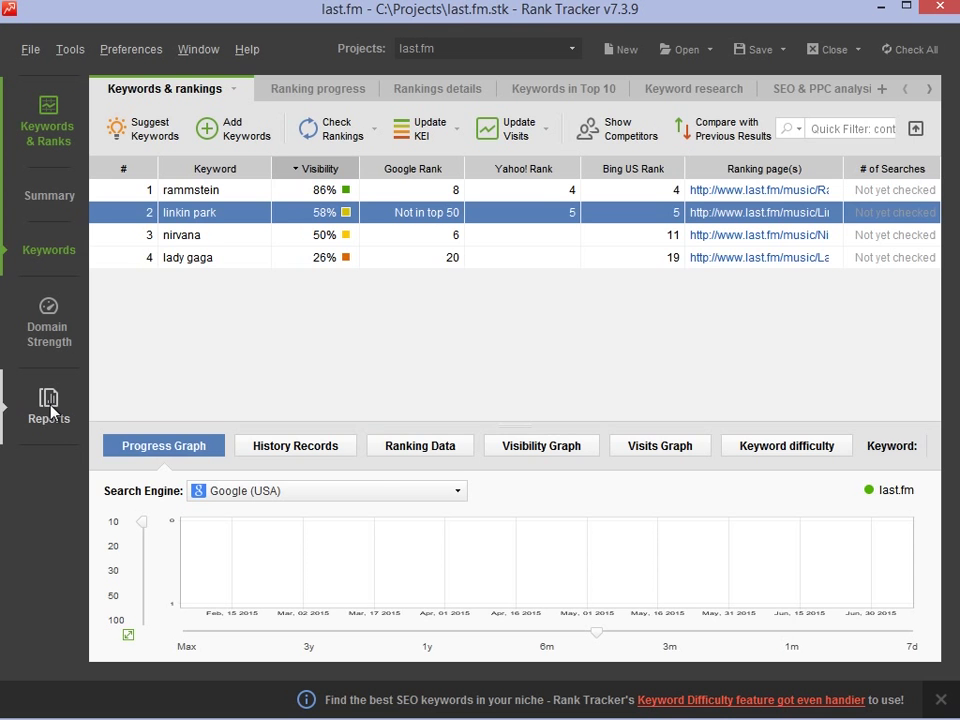
- Switch to the Reports section of the last.fm project to see the templates and preview
click(48, 400)
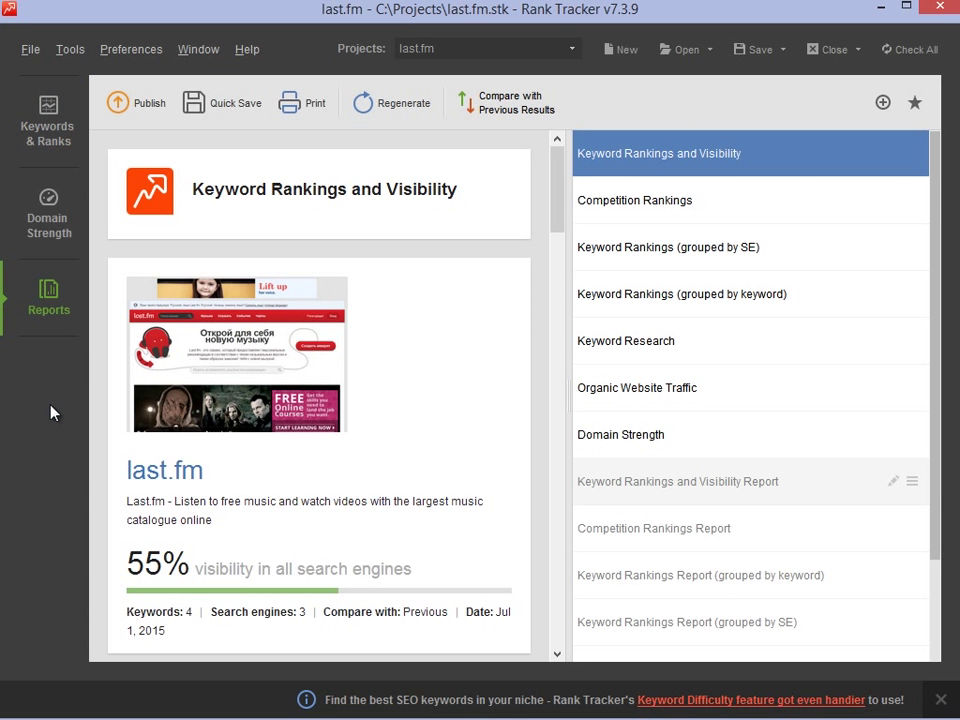
mouse_move(703, 390)
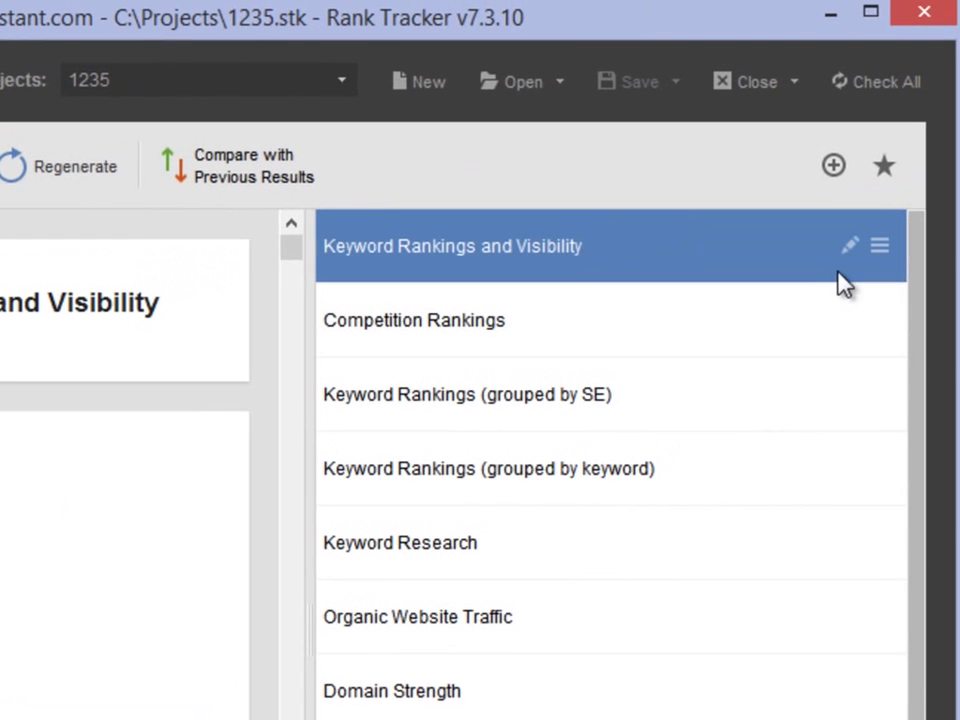
- Create a new blank report template named Rankings from the templates list
click(849, 245)
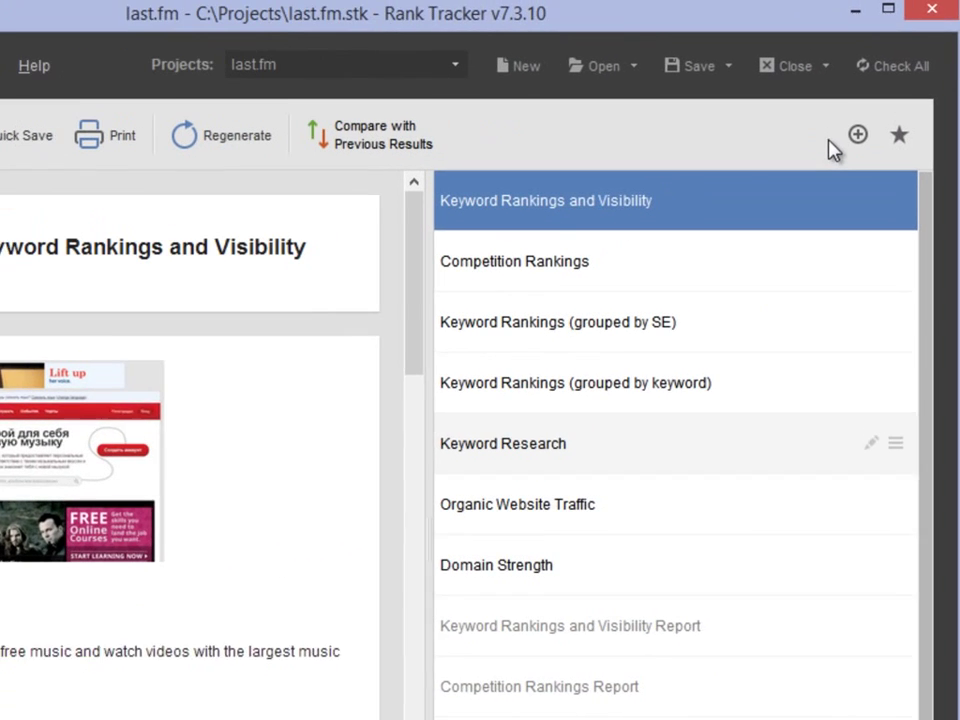
click(857, 134)
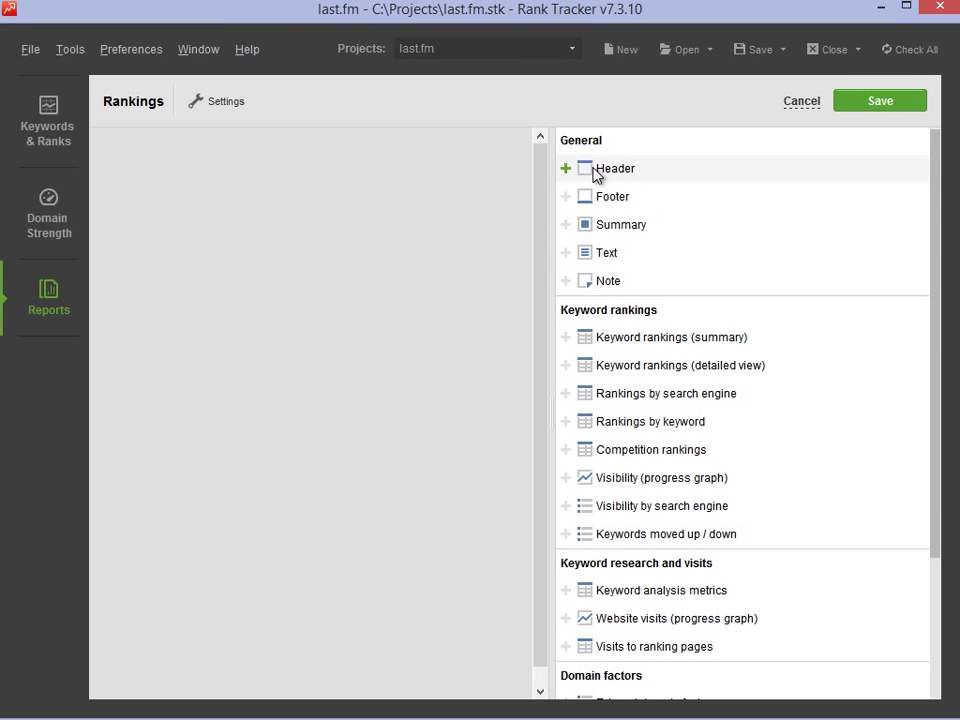
- Add a header, keyword rankings summary and a comment-icon note, placing the visibility graph below the note
click(585, 168)
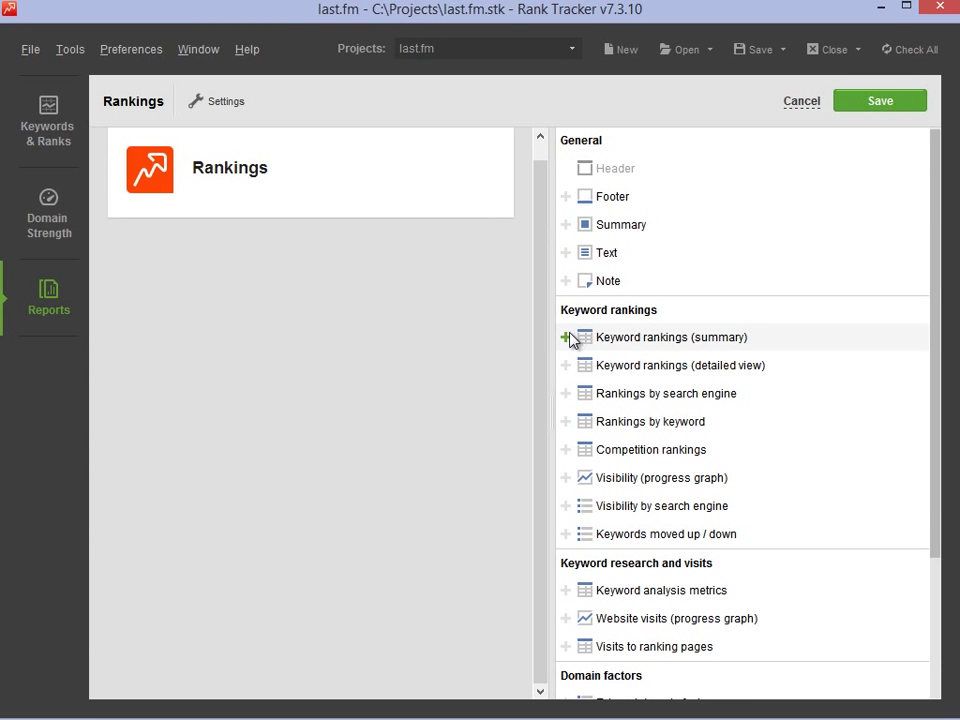
click(562, 337)
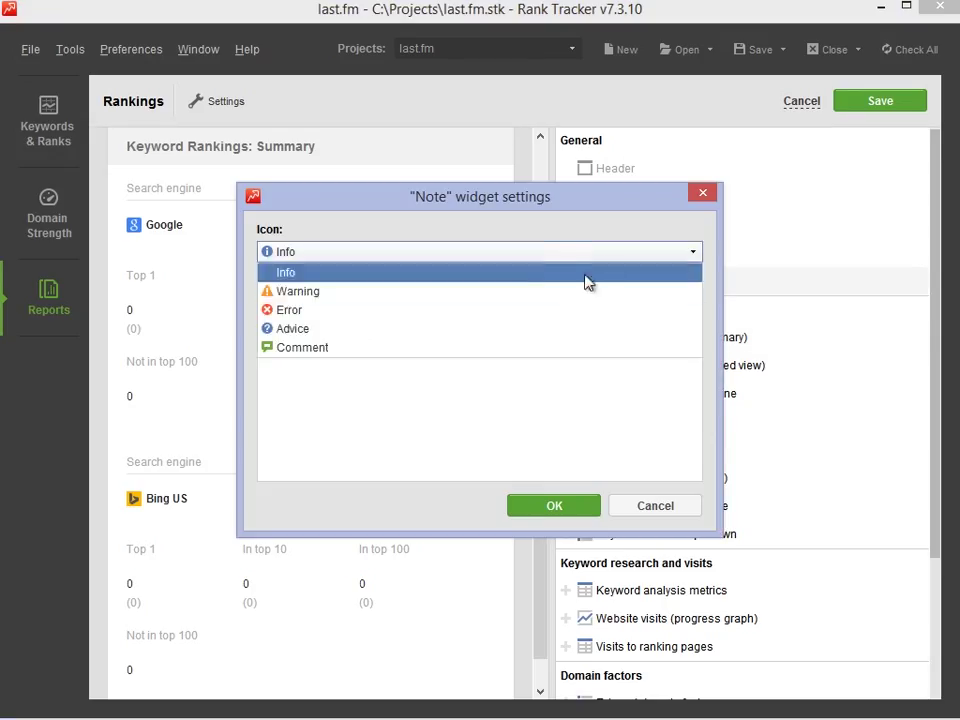
click(303, 347)
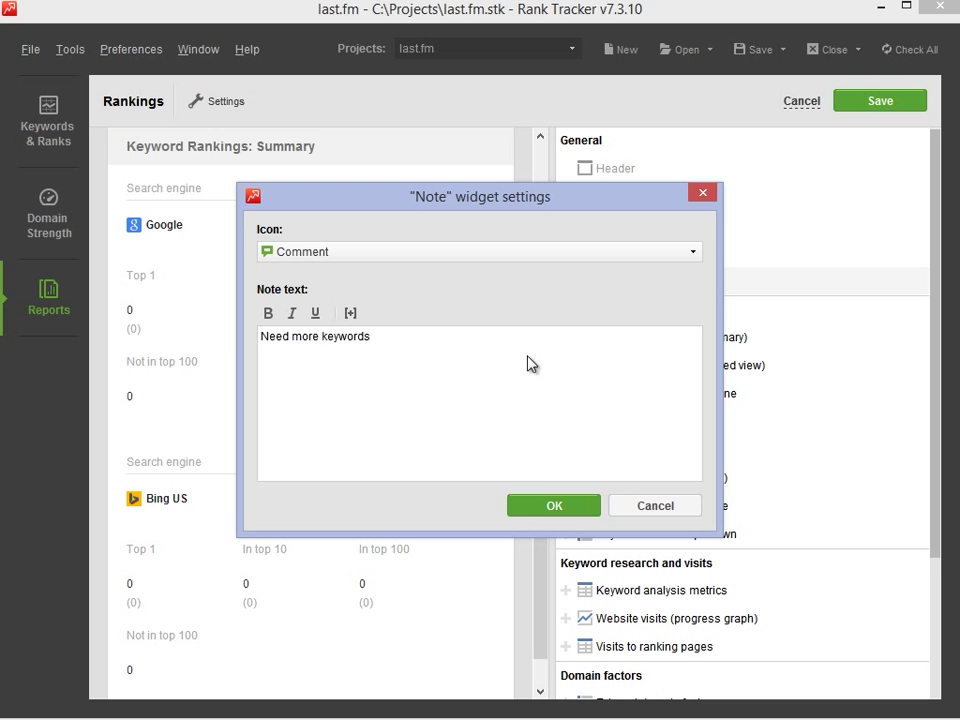
click(553, 505)
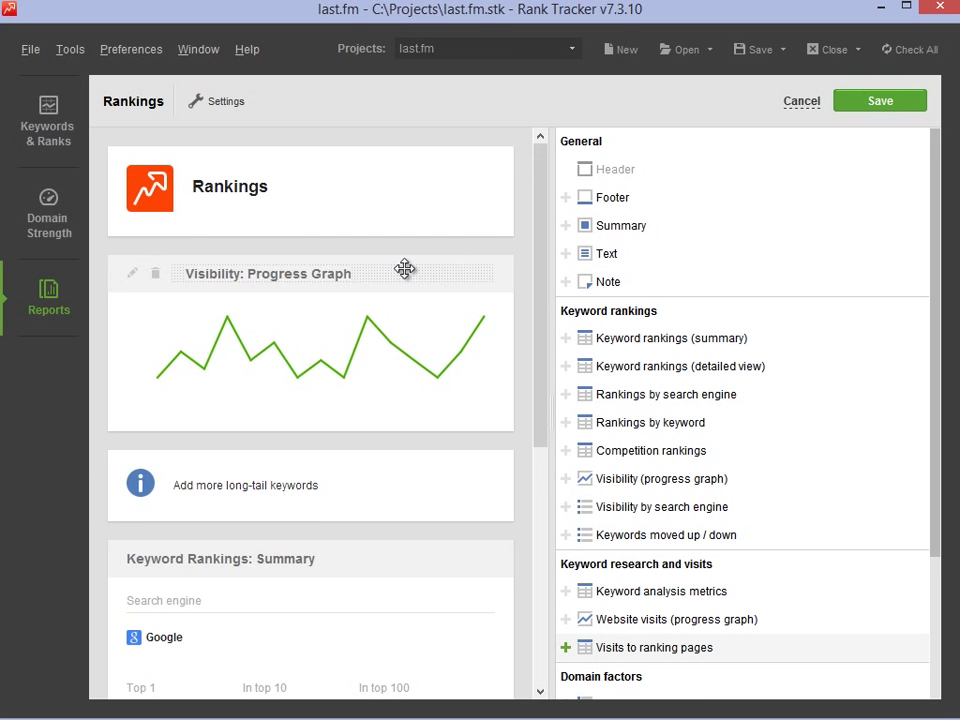
drag(405, 273, 420, 517)
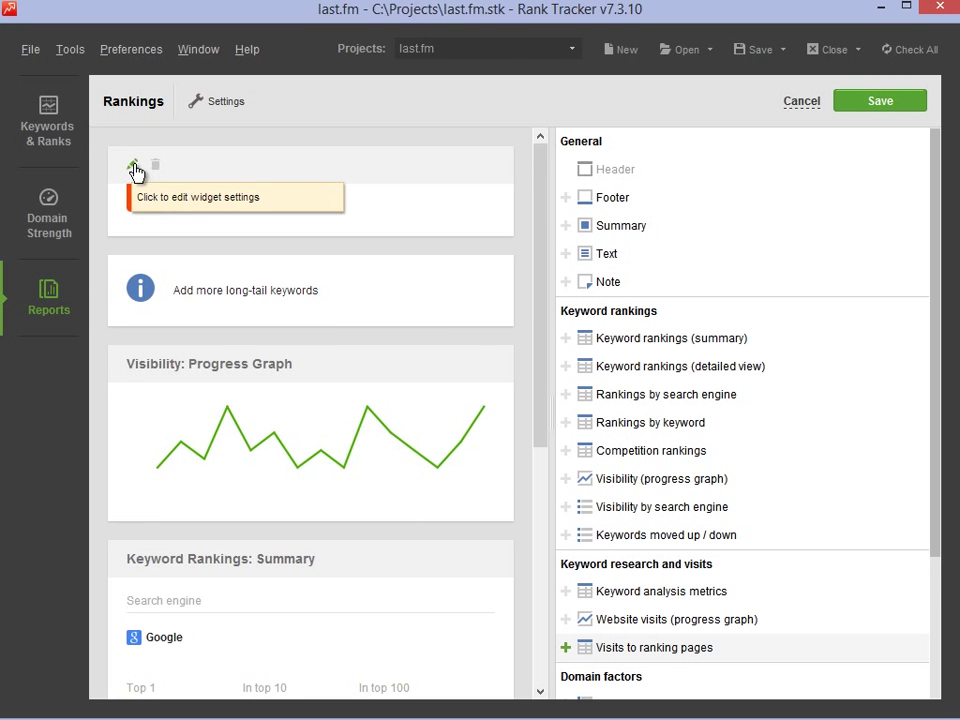
- Review the header's logo options and the keyword summary settings, keeping Google and Bing US
click(135, 164)
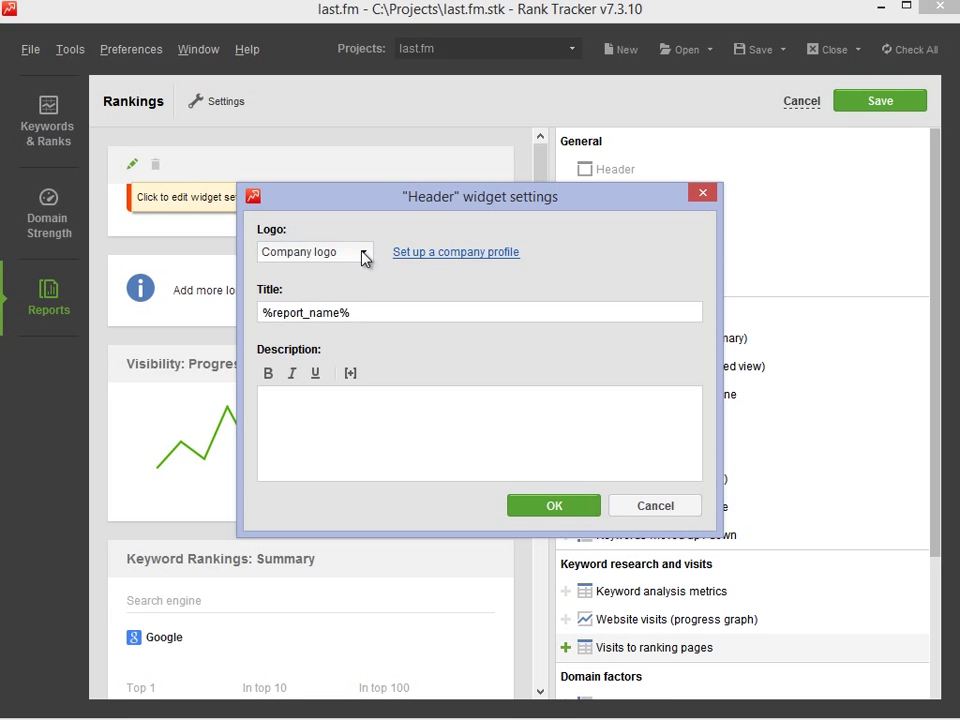
click(553, 505)
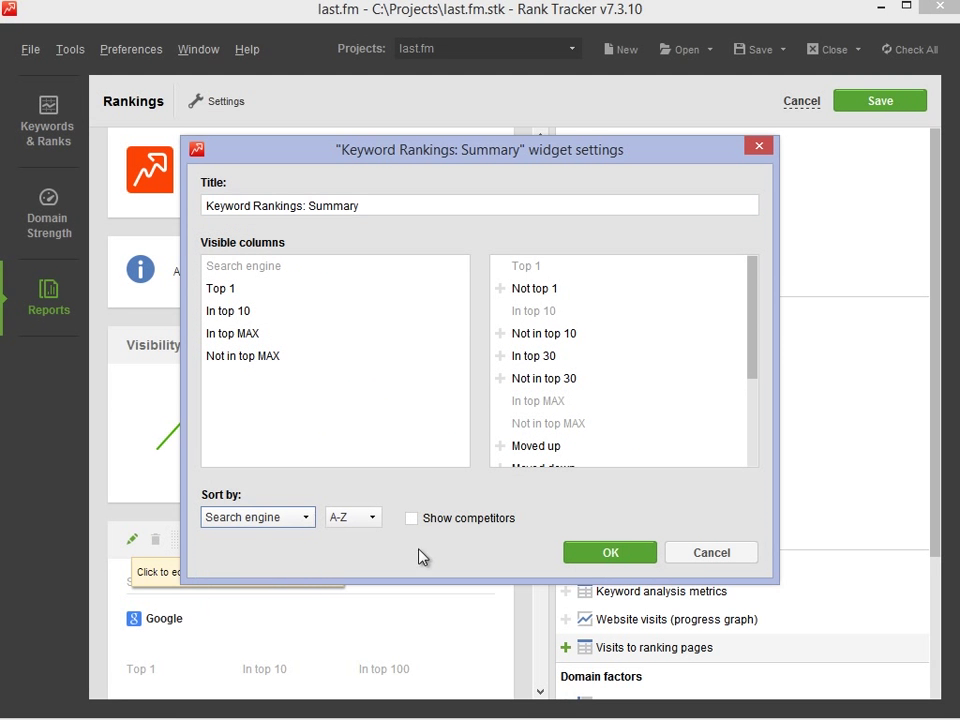
click(610, 552)
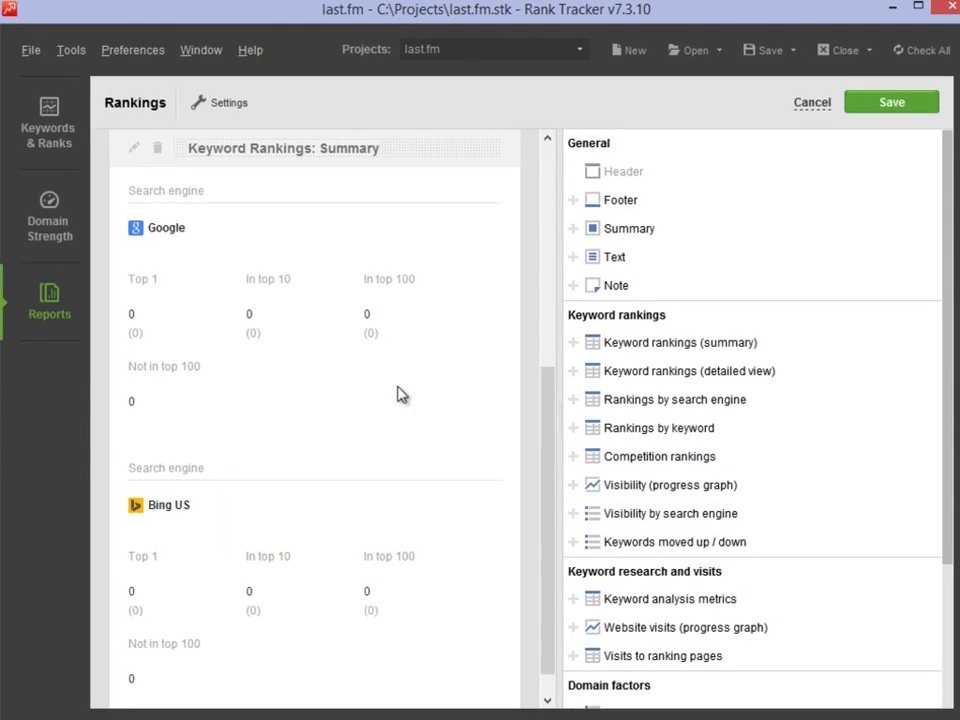
- Confirm the report settings: name Rankings, colour scheme and English localization
click(219, 102)
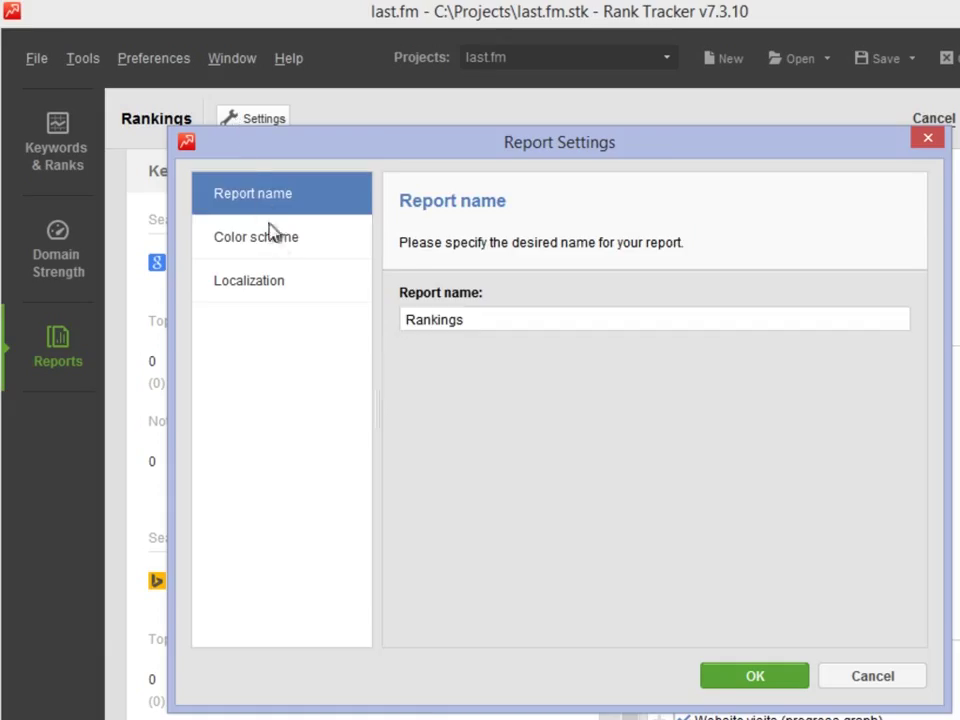
click(255, 237)
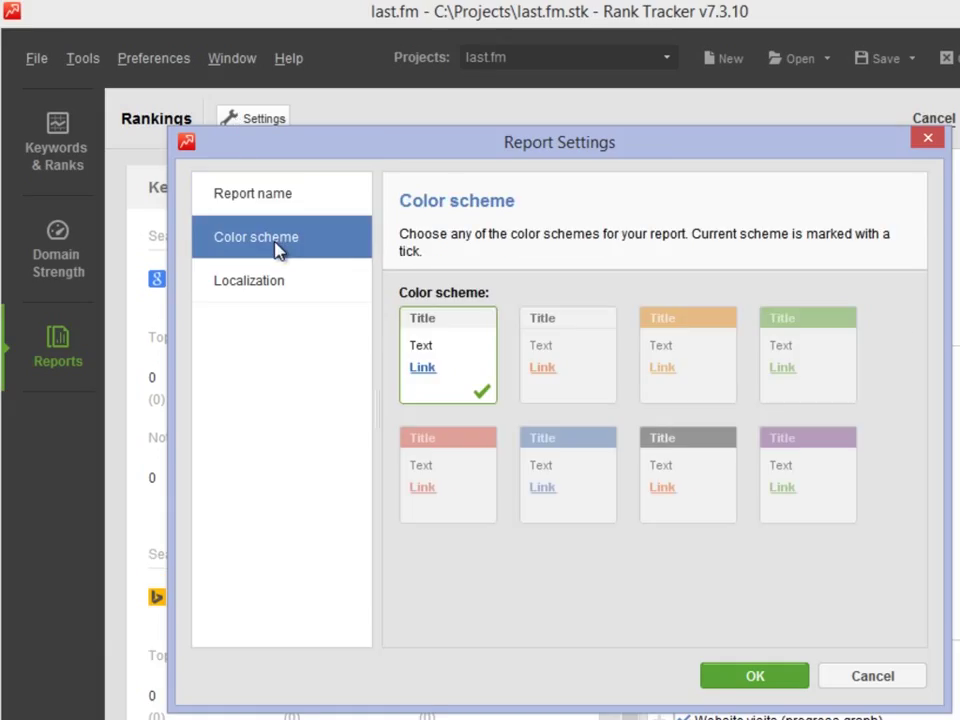
click(248, 280)
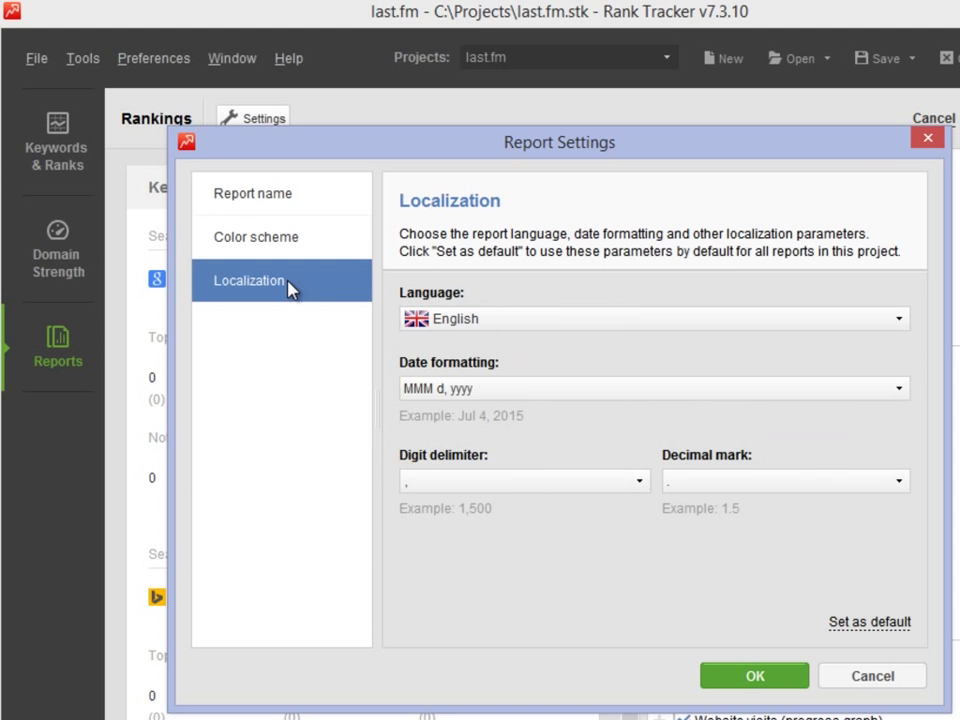
click(895, 318)
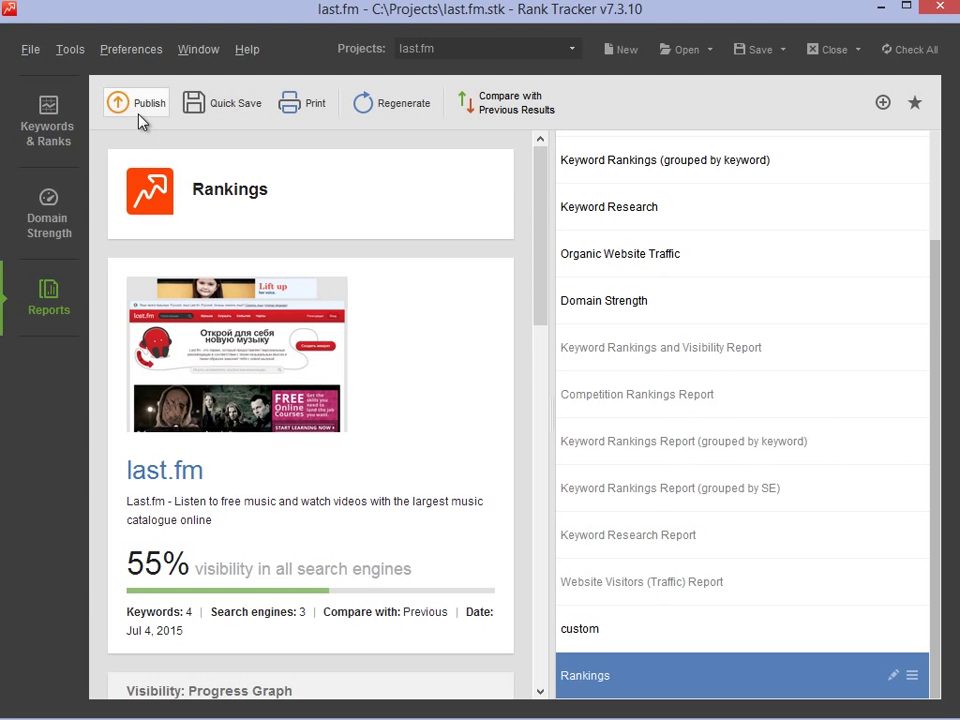
mouse_move(200, 122)
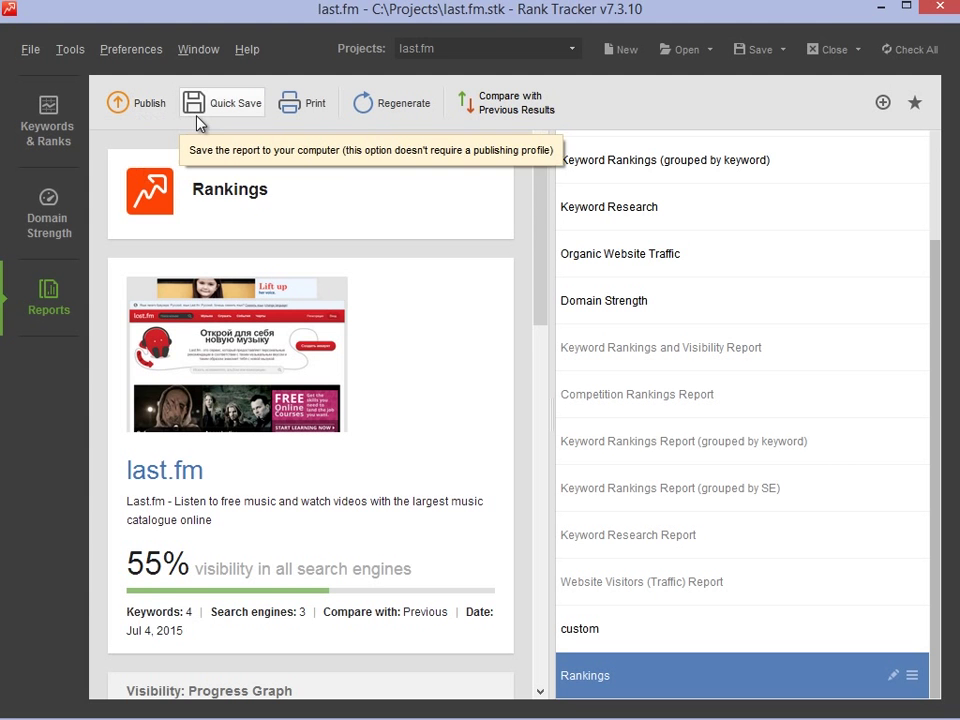
mouse_move(315, 118)
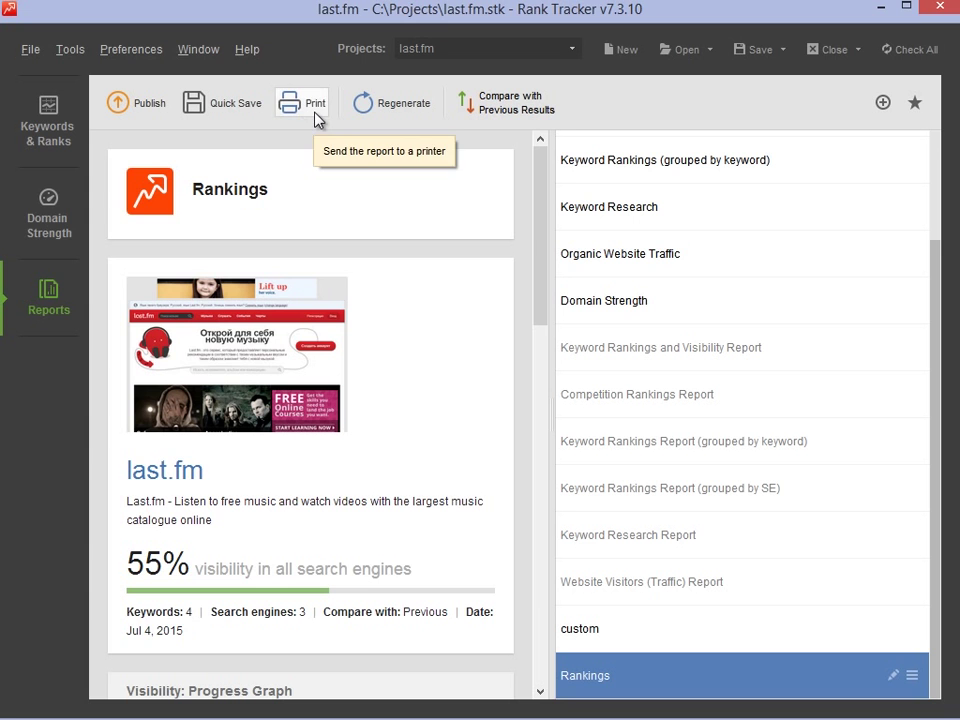
mouse_move(359, 130)
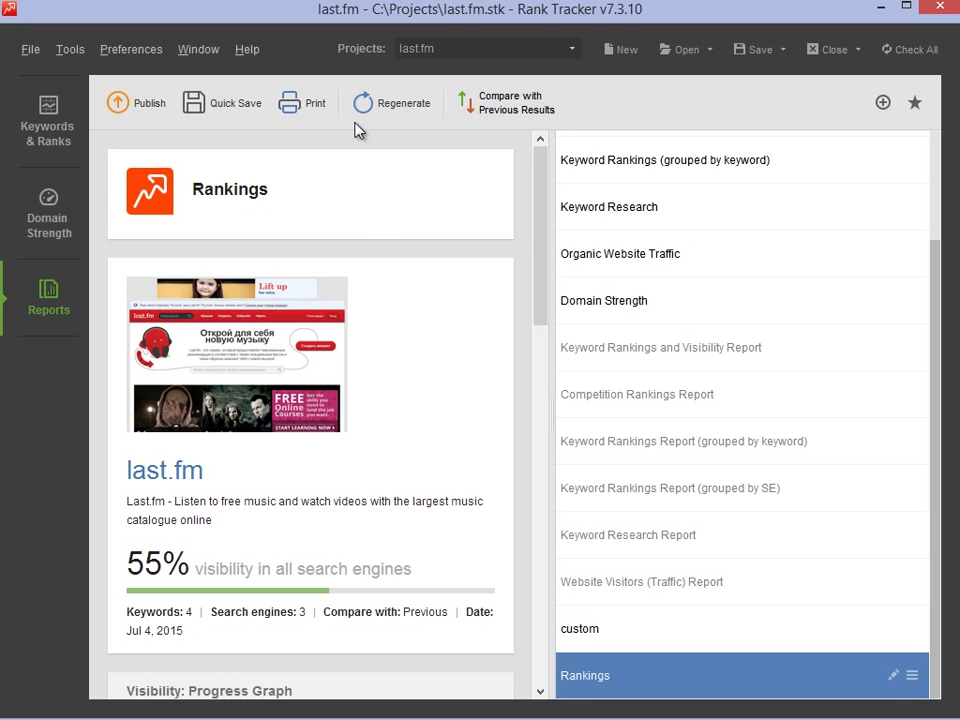
mouse_move(392, 108)
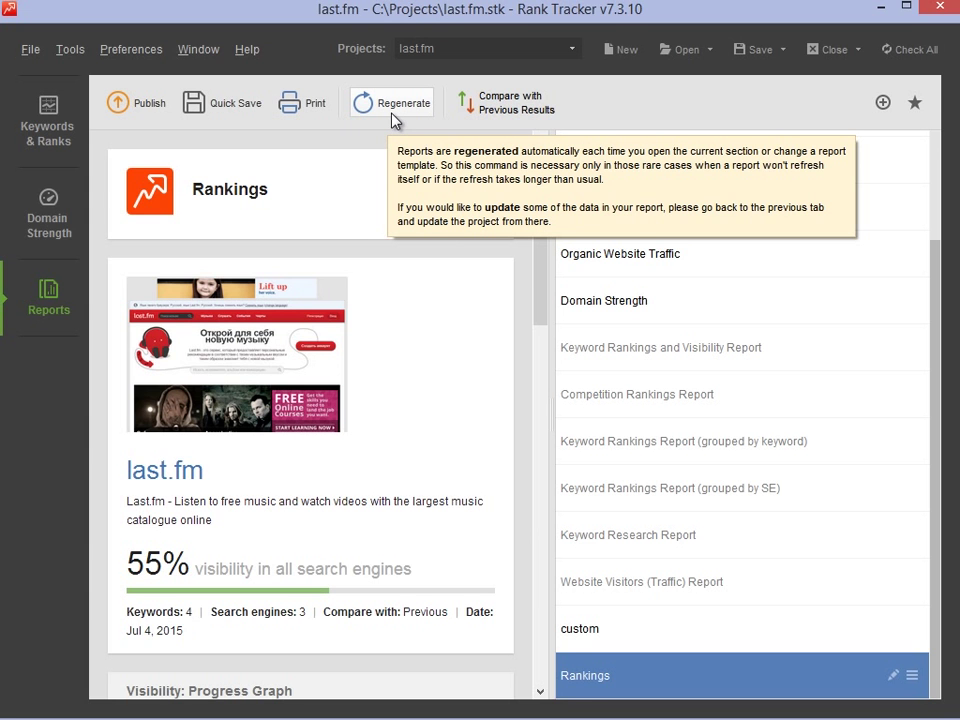